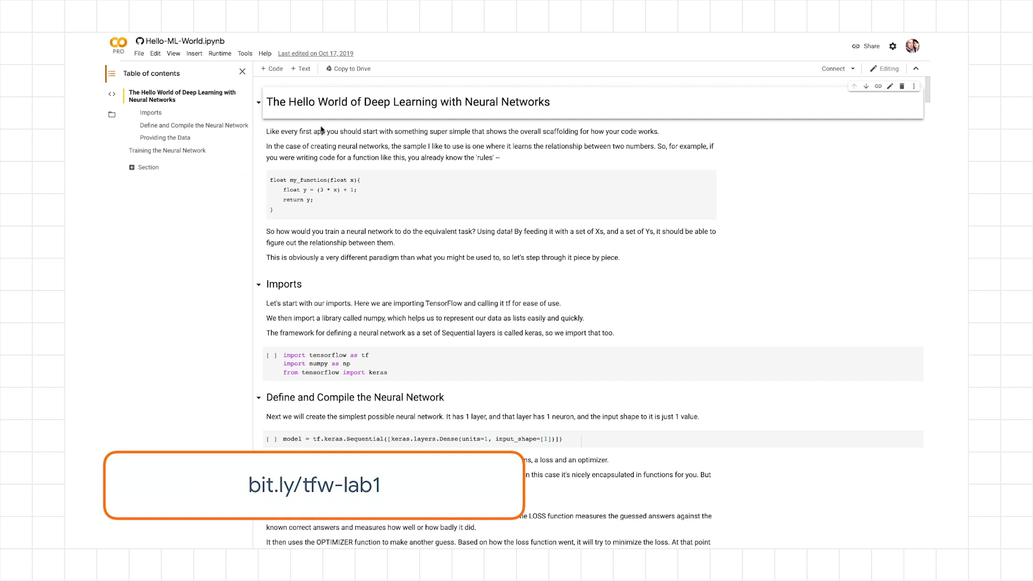
{"action": "mouse_move", "coordinate": [322, 129]}
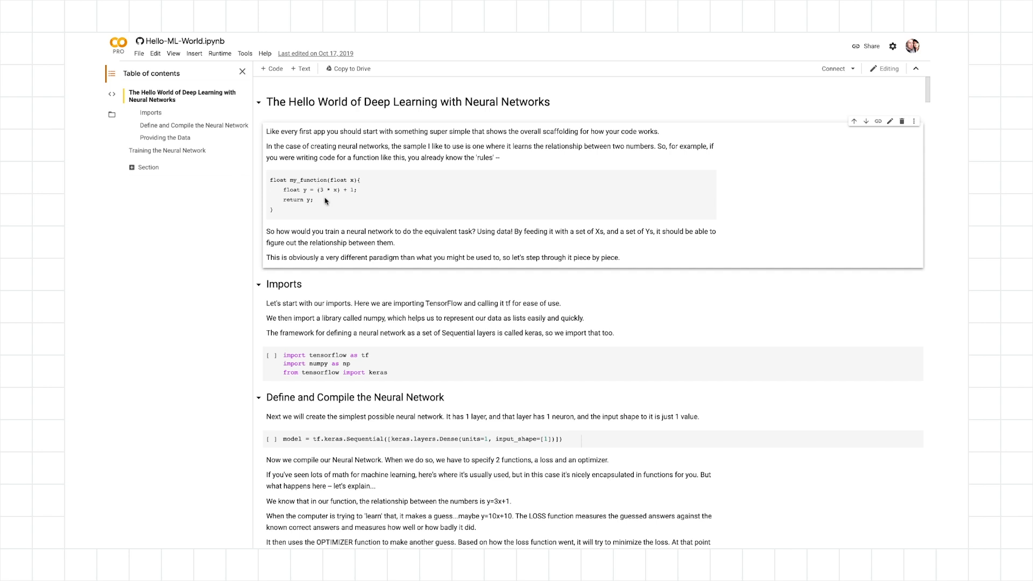
{"action": "mouse_move", "coordinate": [322, 204]}
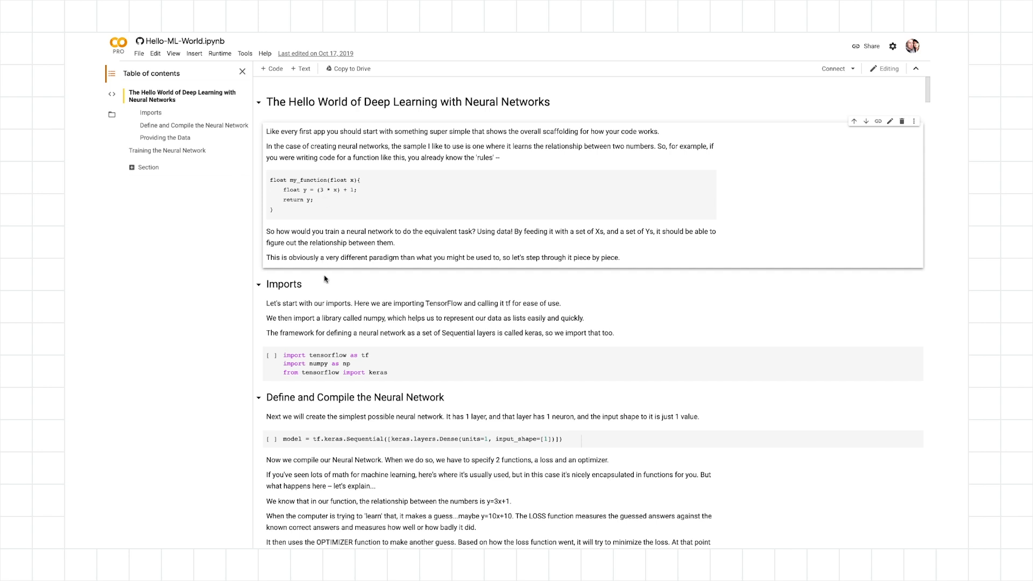
{"action": "mouse_move", "coordinate": [328, 281]}
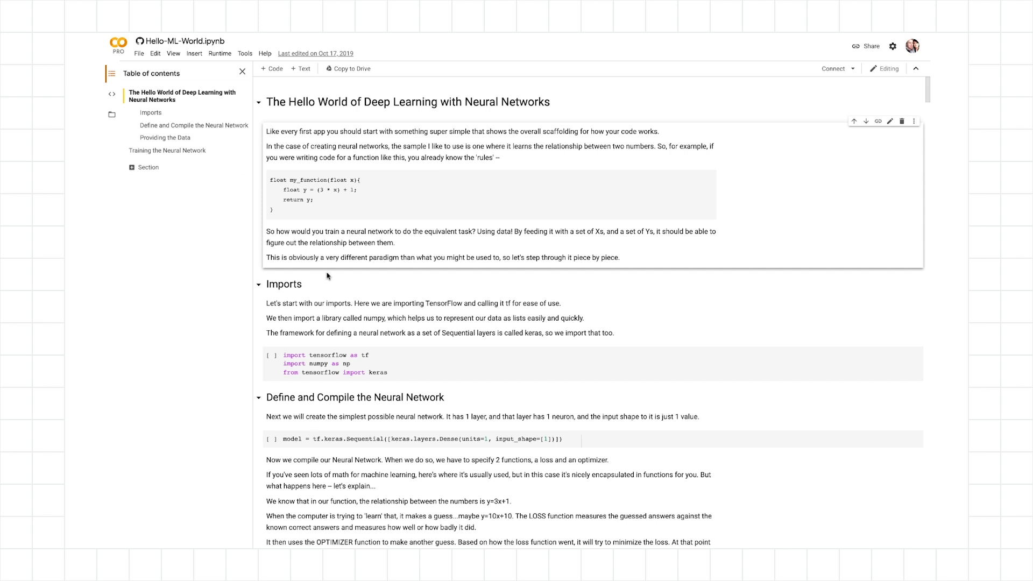
Step: Run the TensorFlow and numpy imports cell, choosing Run Anyway on the non-Google authorship warning
{"action": "scroll", "scroll_direction": "down", "scroll_amount": 3}
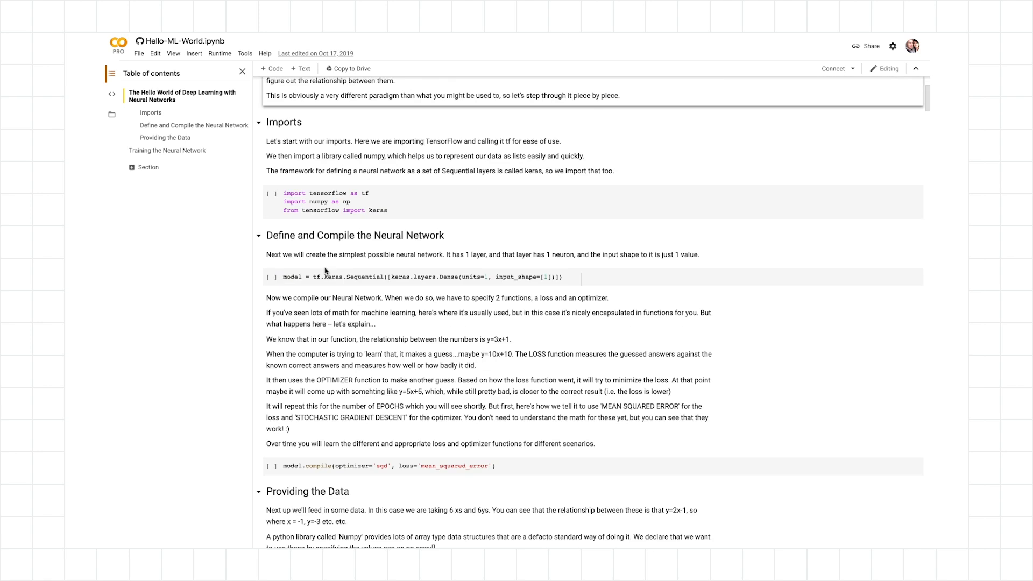
{"action": "left_click", "coordinate": [271, 192]}
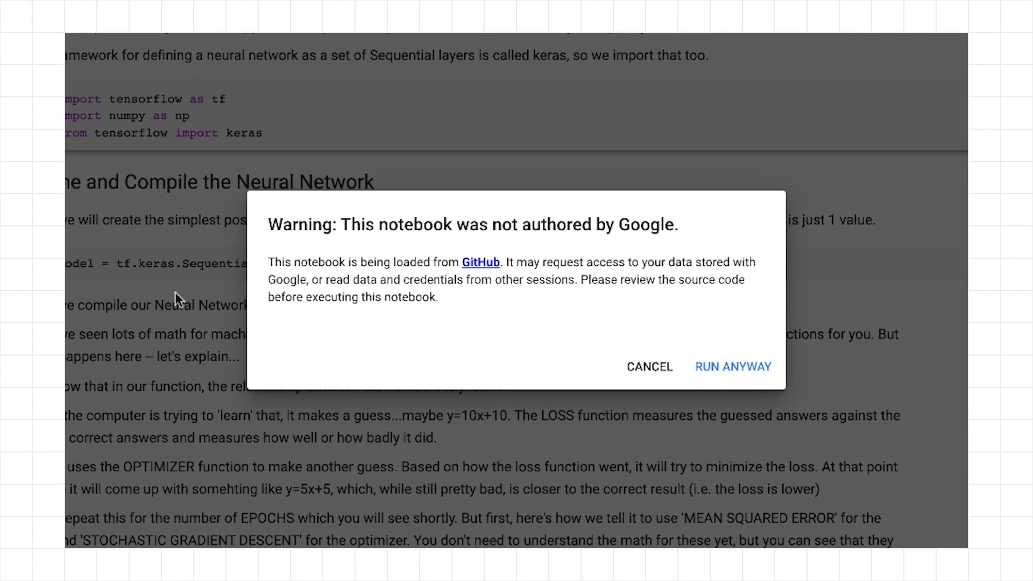
{"action": "mouse_move", "coordinate": [707, 369]}
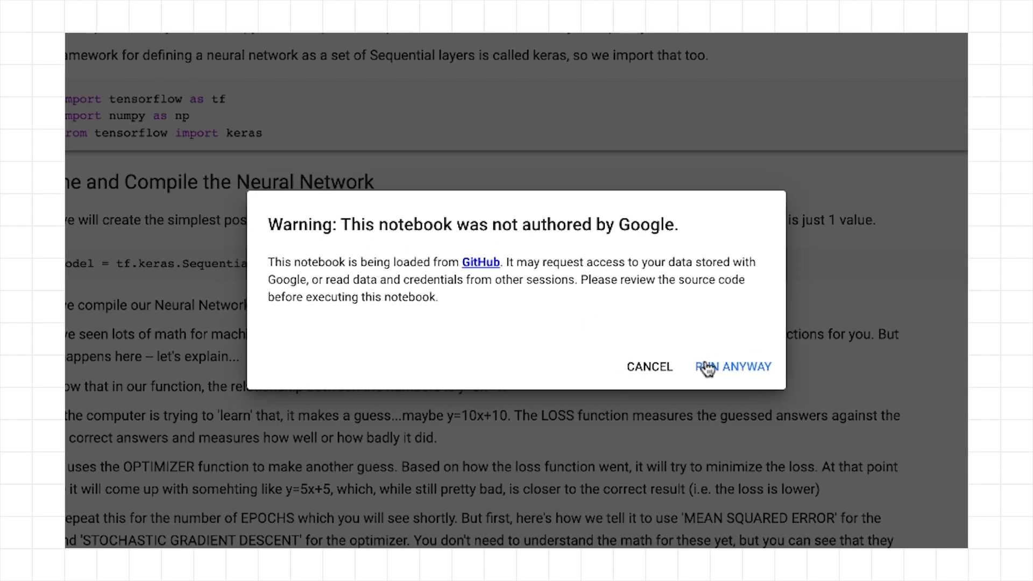
{"action": "left_click", "coordinate": [733, 367]}
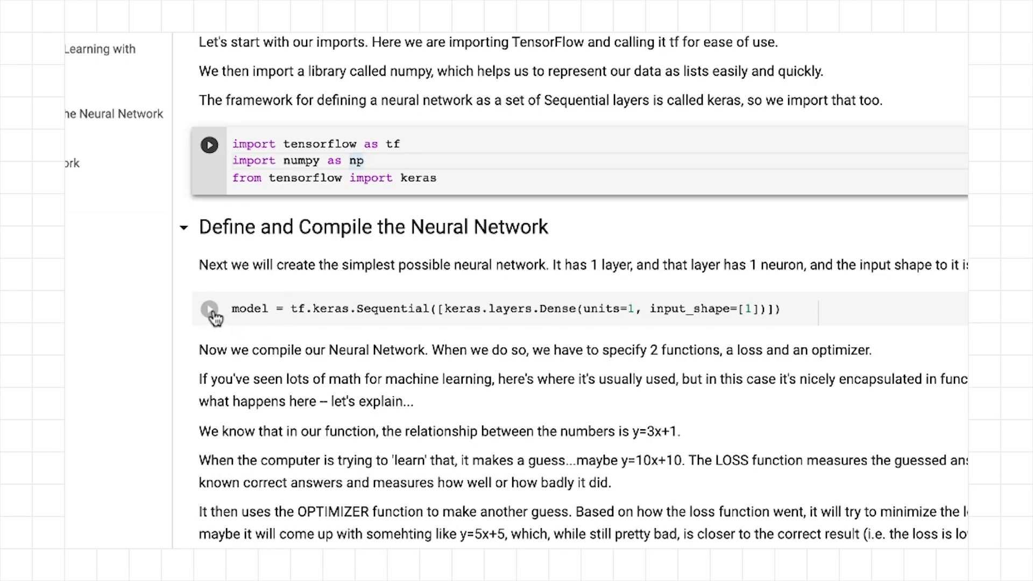
Step: Run the tf.keras.Sequential cell defining the single-layer, single-neuron model
{"action": "left_click", "coordinate": [210, 144]}
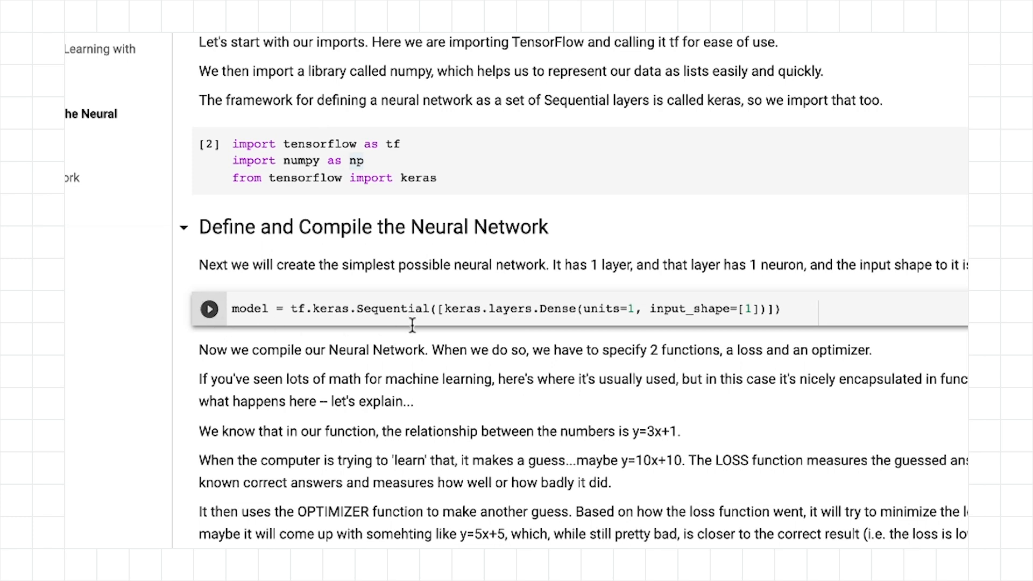
{"action": "mouse_move", "coordinate": [635, 322]}
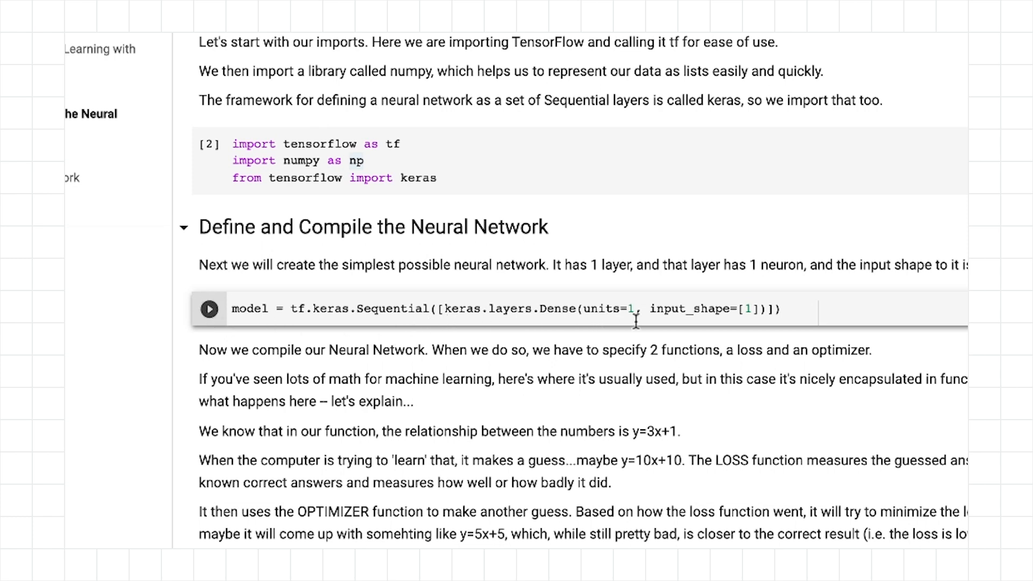
{"action": "mouse_move", "coordinate": [585, 298]}
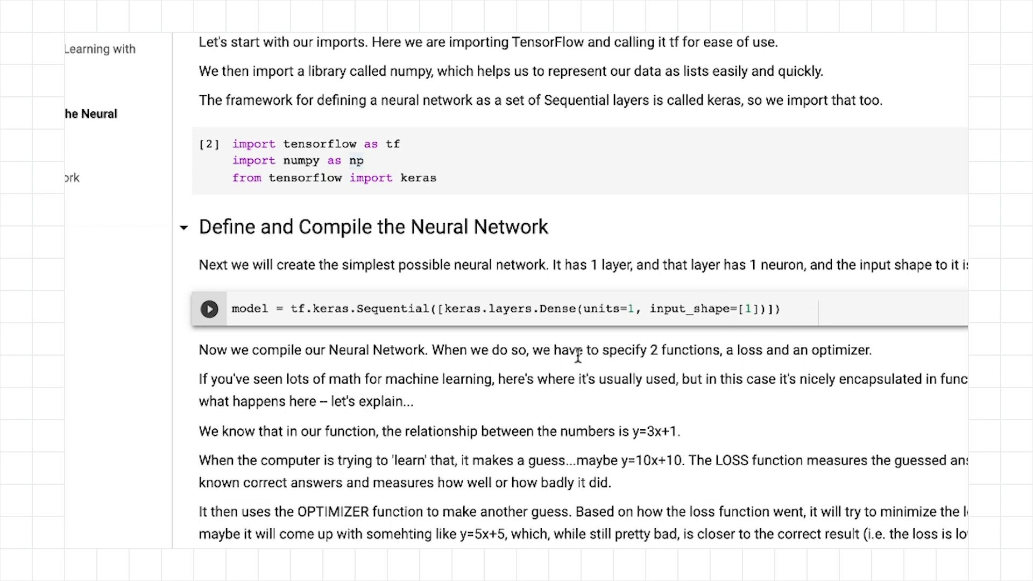
{"action": "scroll", "scroll_direction": "down", "scroll_amount": 3}
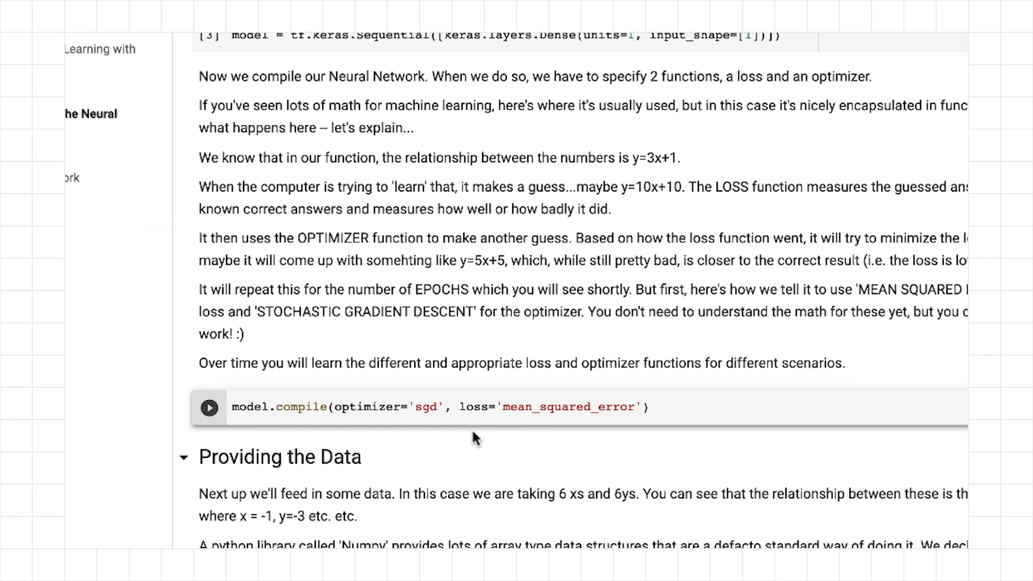
{"action": "scroll", "scroll_direction": "down", "scroll_amount": 3}
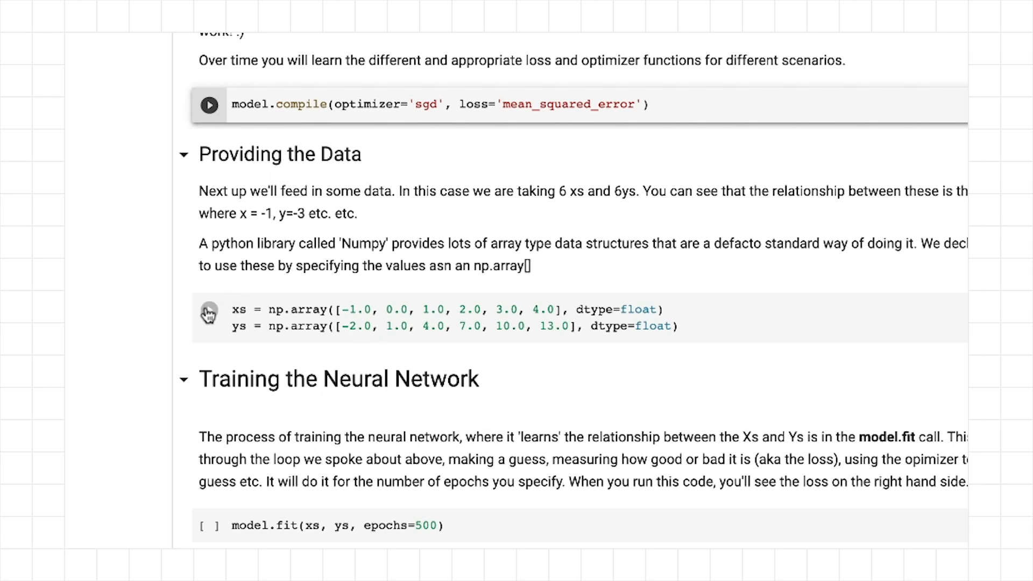
Step: Load the six xs/ys arrays and launch model.fit for 500 epochs
{"action": "left_click", "coordinate": [209, 105]}
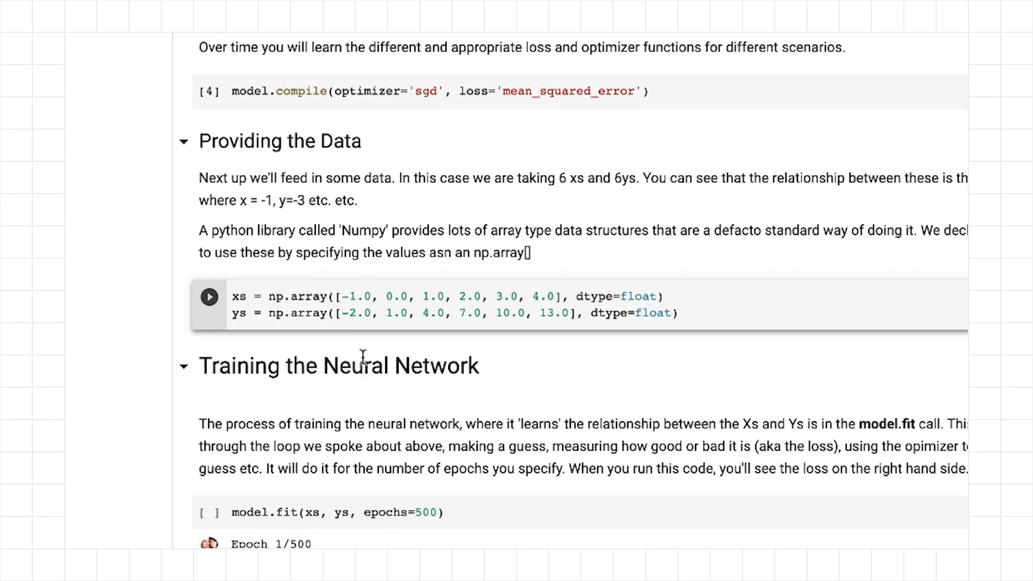
{"action": "scroll", "scroll_direction": "down", "scroll_amount": 3}
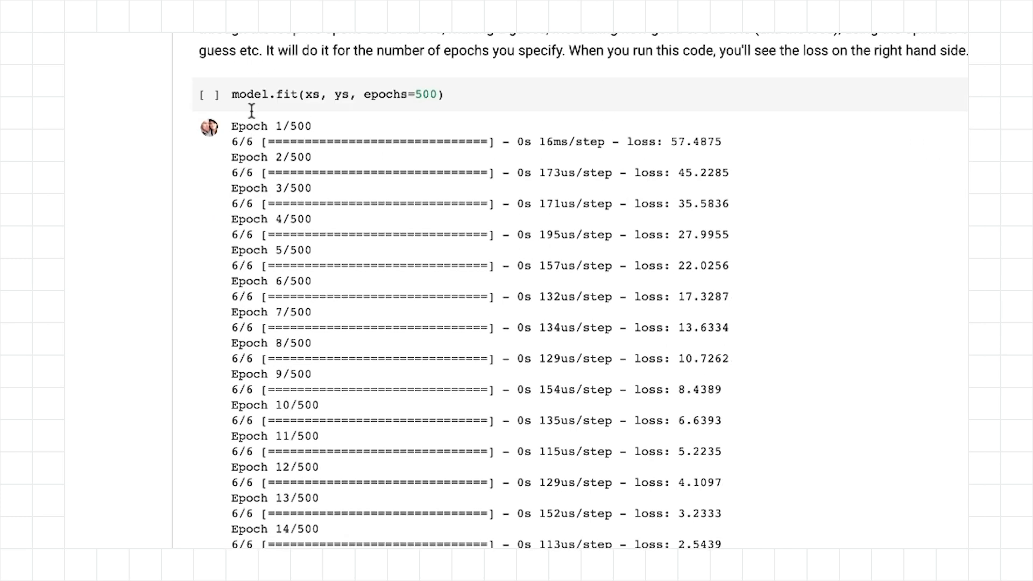
{"action": "mouse_move", "coordinate": [341, 105]}
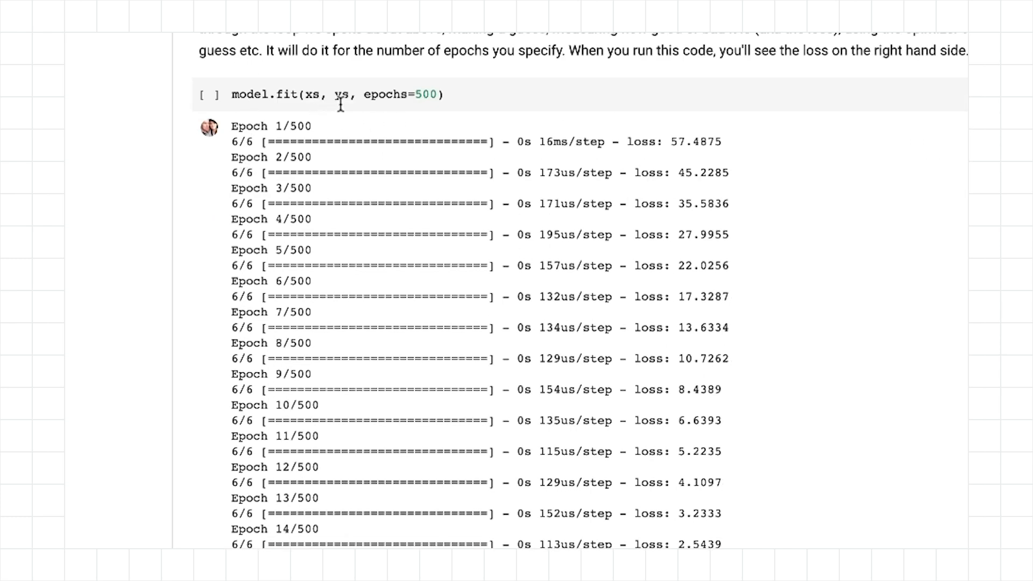
{"action": "left_click", "coordinate": [209, 95]}
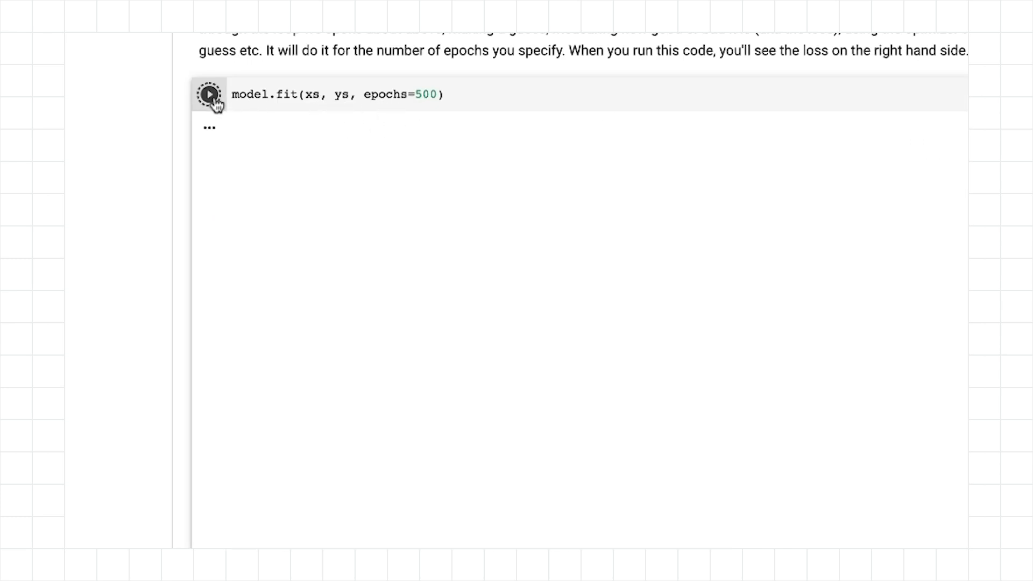
{"action": "left_click", "coordinate": [209, 94]}
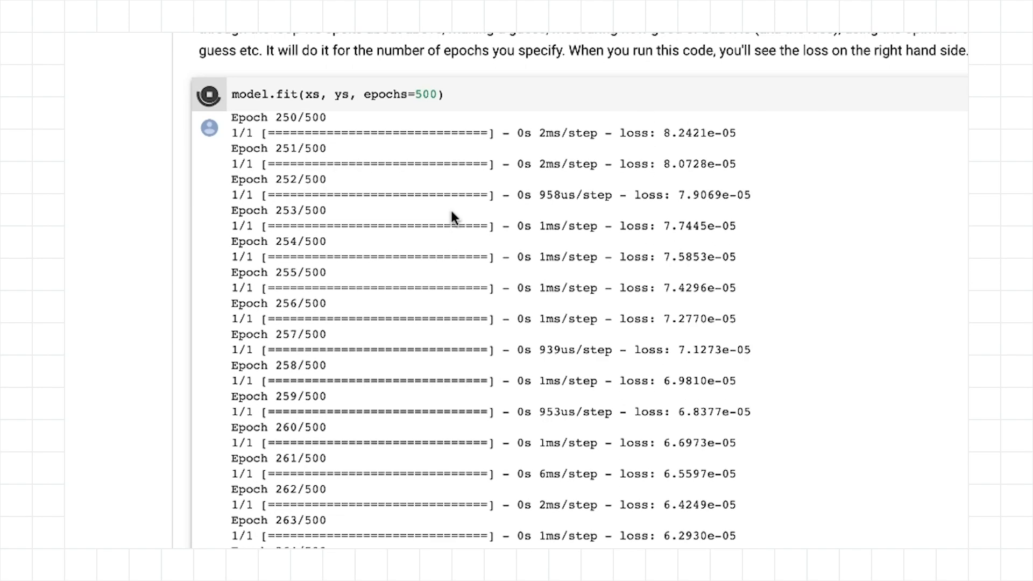
{"action": "scroll", "scroll_direction": "down", "scroll_amount": 3}
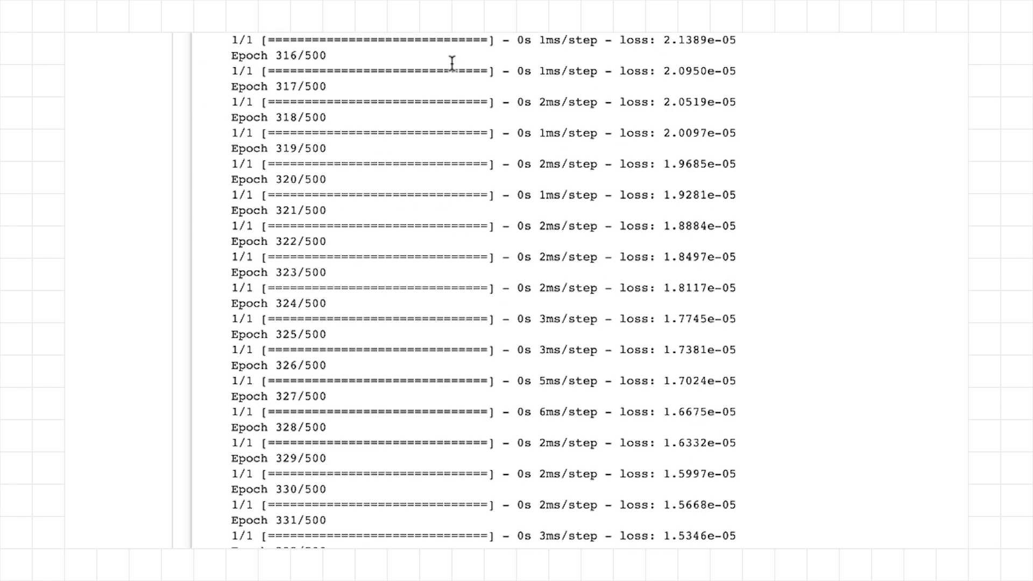
{"action": "scroll", "scroll_direction": "down", "scroll_amount": 3}
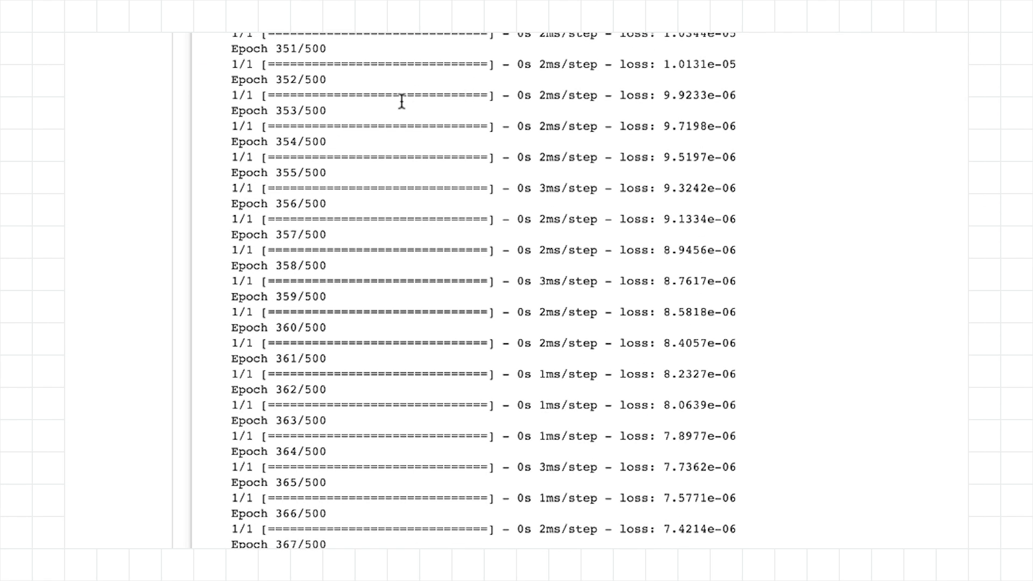
{"action": "scroll", "scroll_direction": "down", "scroll_amount": 3}
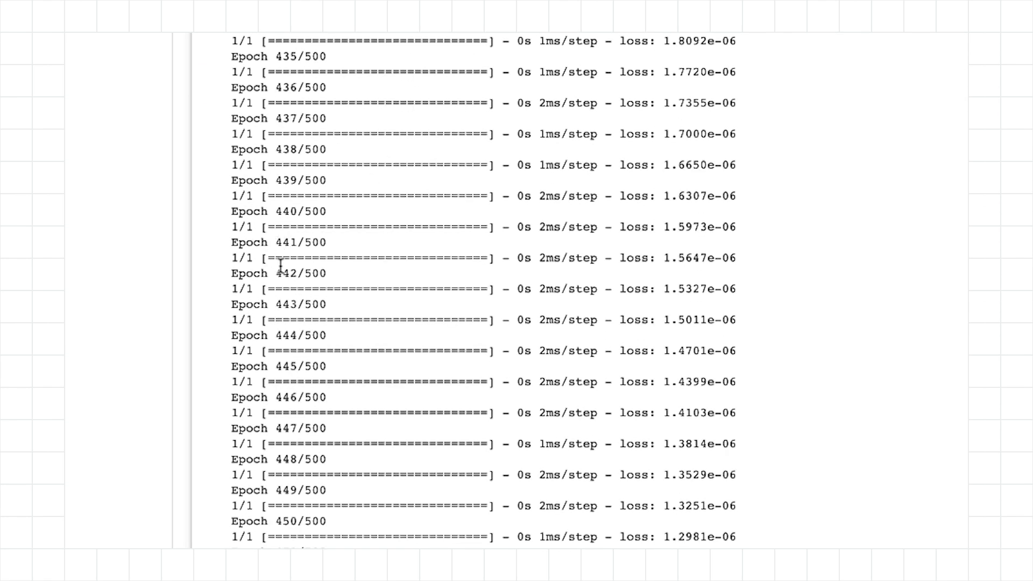
{"action": "scroll", "scroll_direction": "down", "scroll_amount": 3}
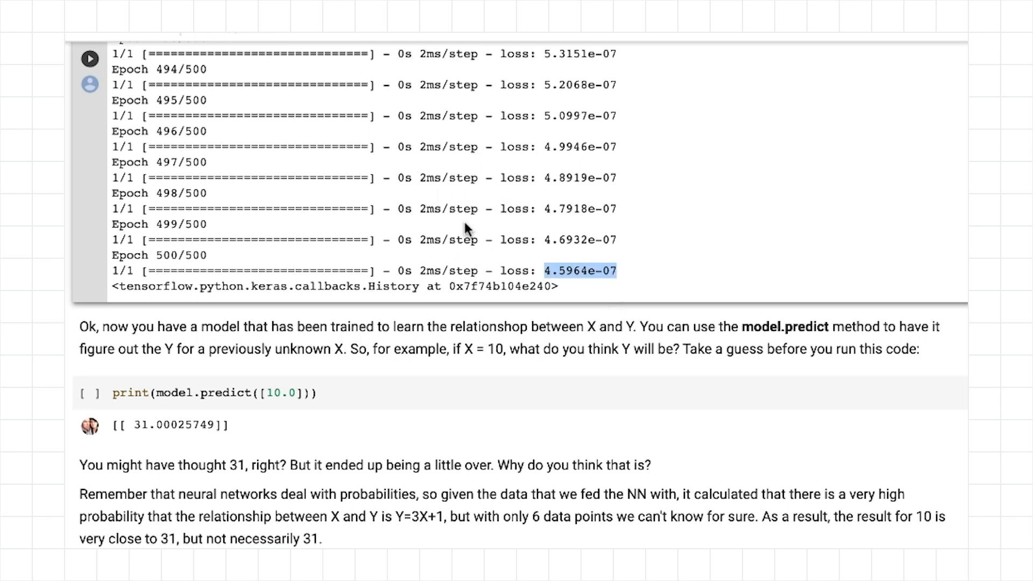
{"action": "mouse_move", "coordinate": [510, 385]}
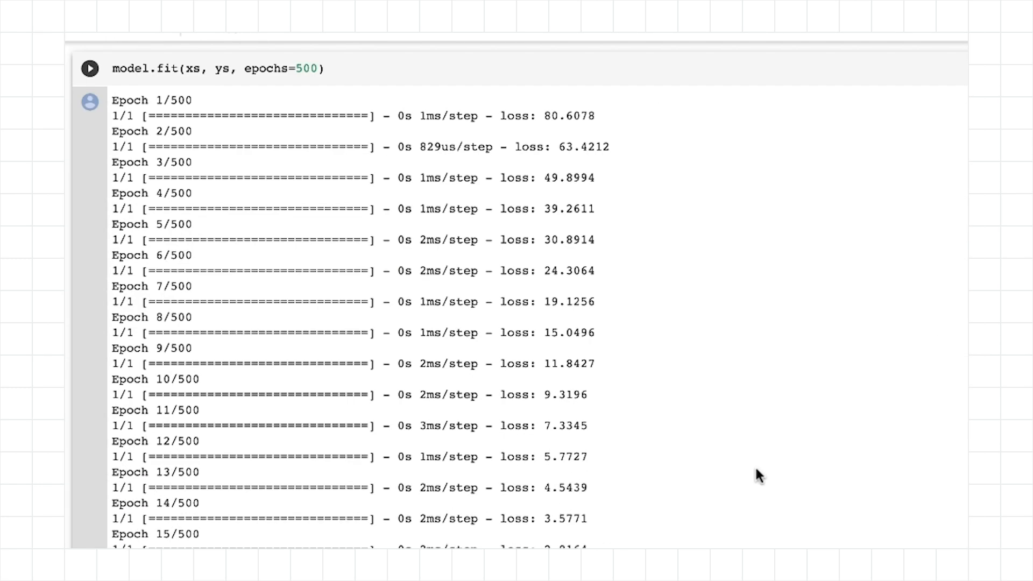
{"action": "double_click", "coordinate": [569, 116]}
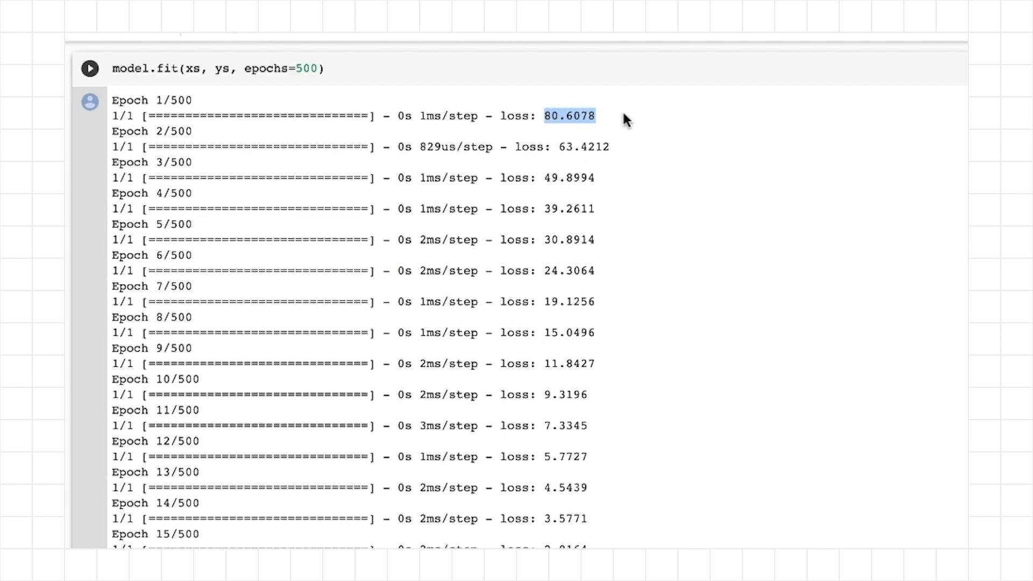
{"action": "mouse_move", "coordinate": [647, 175]}
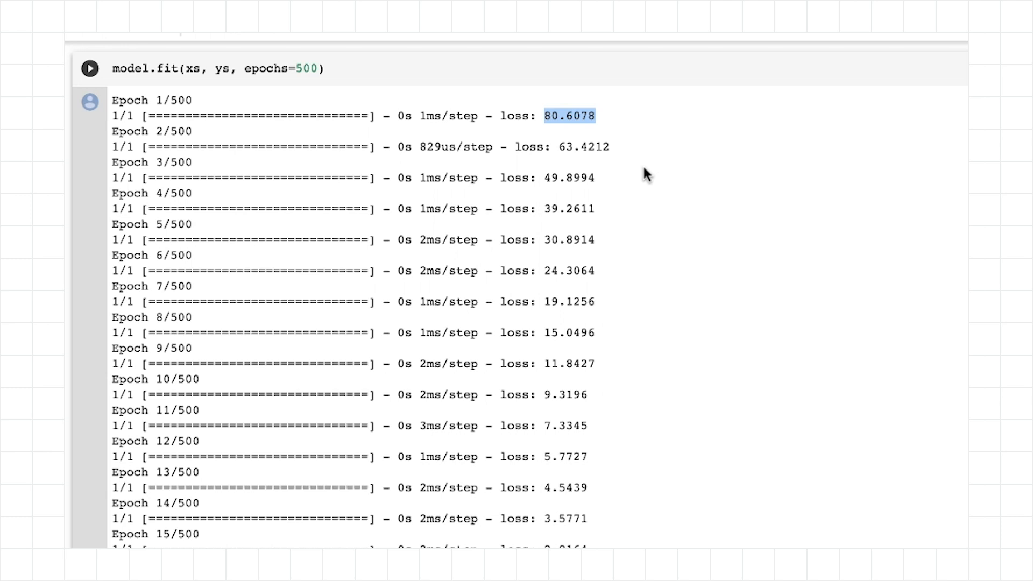
{"action": "mouse_move", "coordinate": [552, 129]}
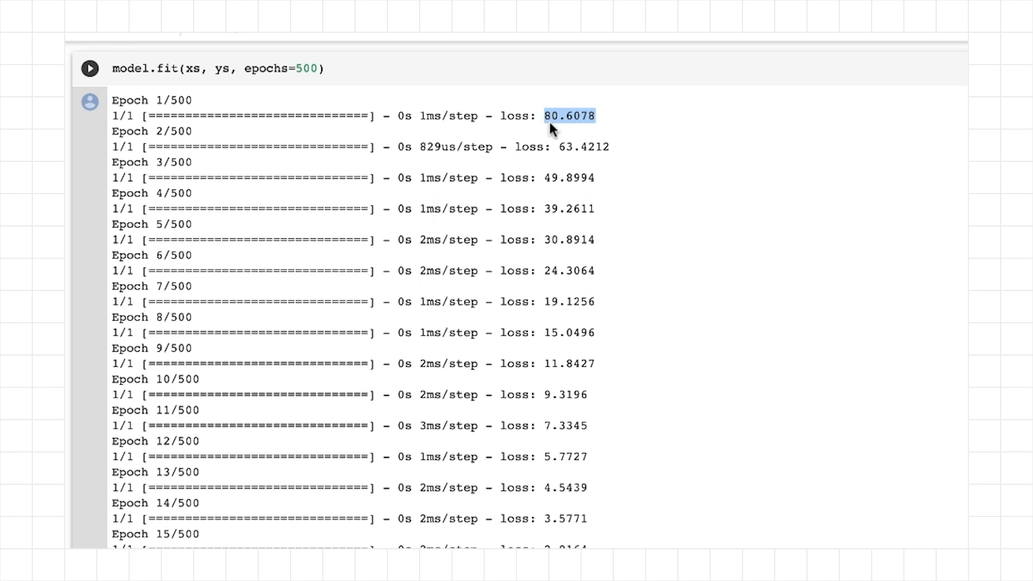
{"action": "mouse_move", "coordinate": [502, 161]}
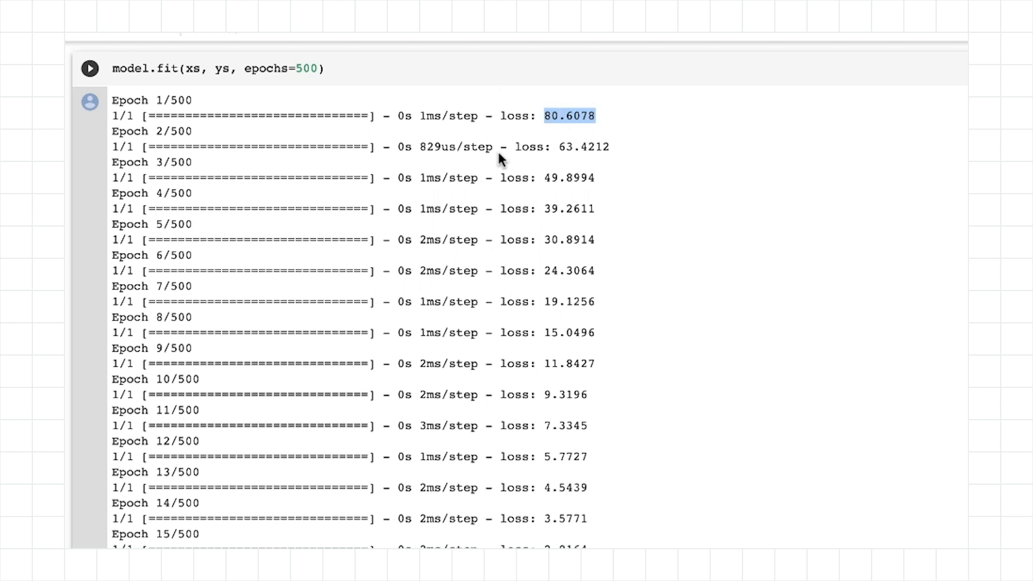
{"action": "mouse_move", "coordinate": [369, 173]}
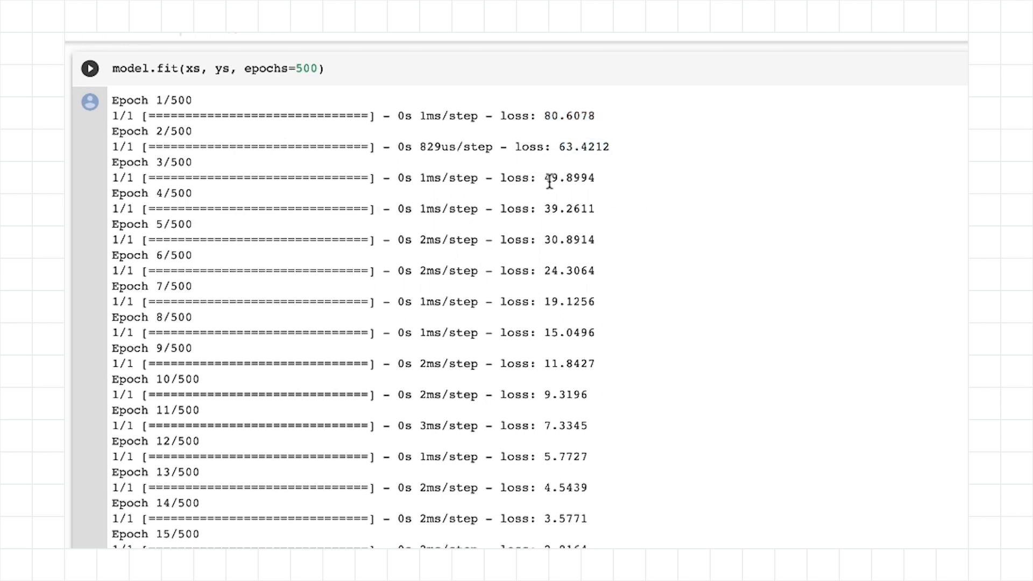
{"action": "double_click", "coordinate": [569, 208]}
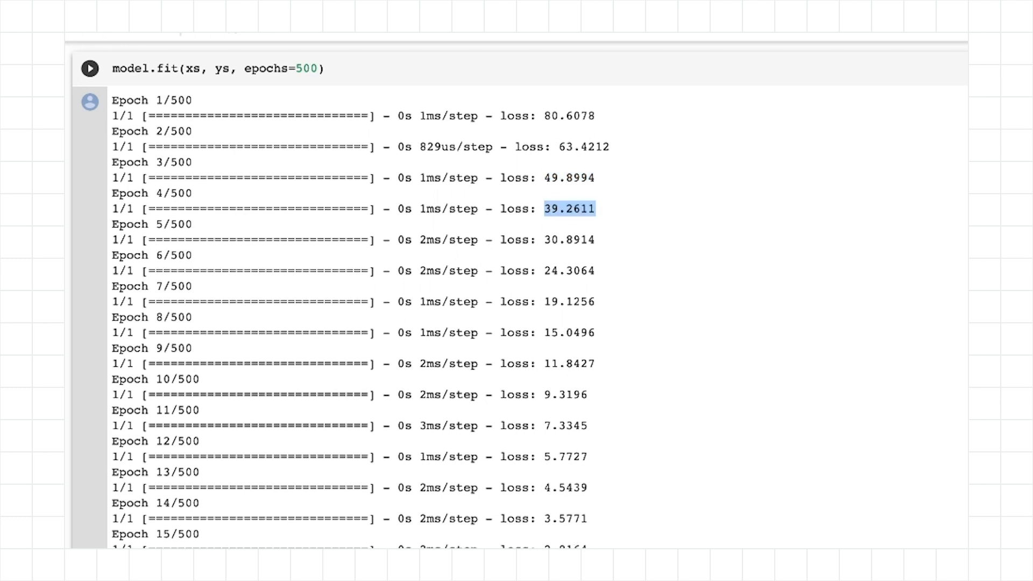
{"action": "scroll", "scroll_direction": "down", "scroll_amount": 3}
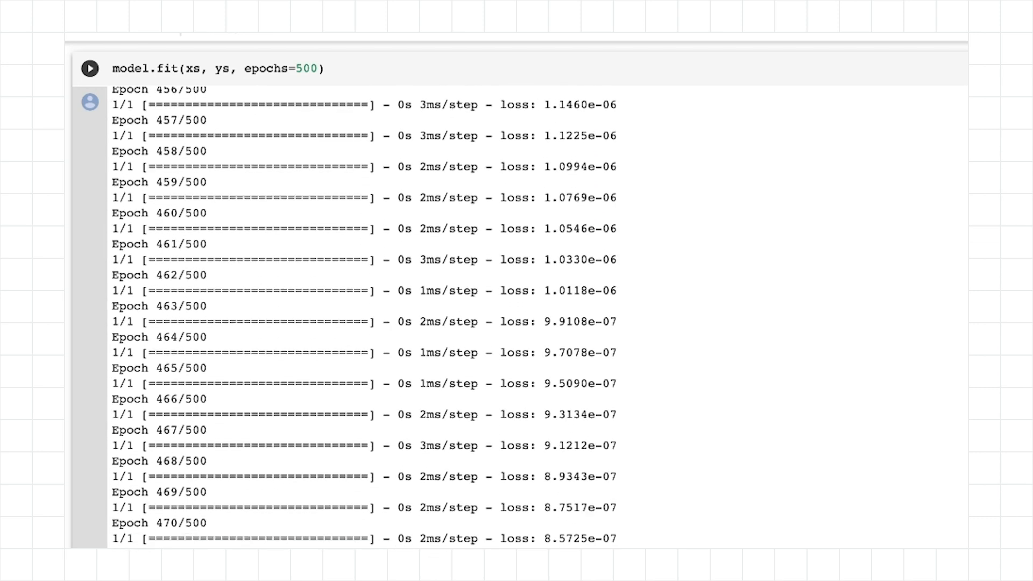
{"action": "scroll", "scroll_direction": "down", "scroll_amount": 3}
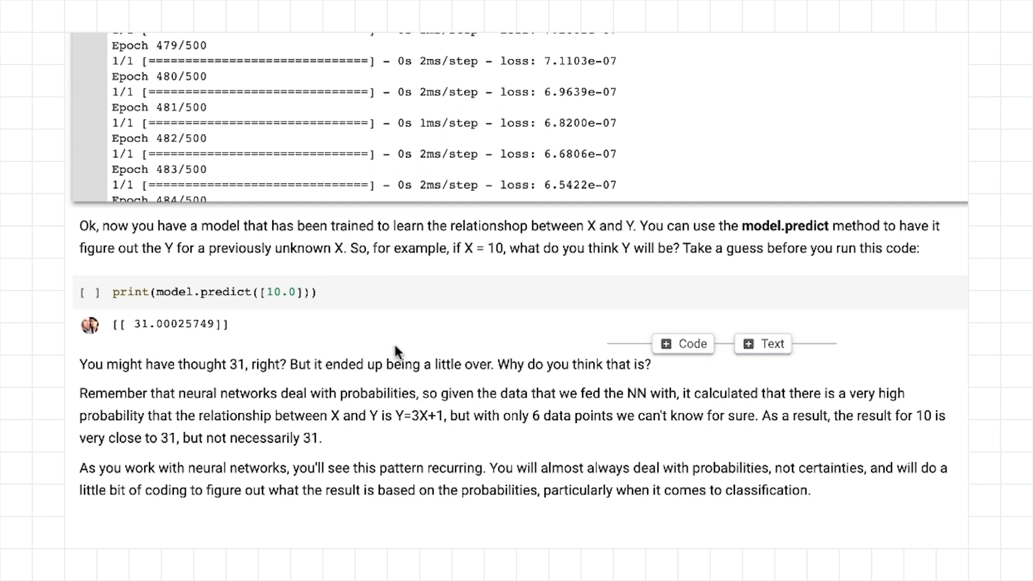
Step: Run print(model.predict([10.0])), which returns about 30.998024
{"action": "left_click", "coordinate": [89, 291]}
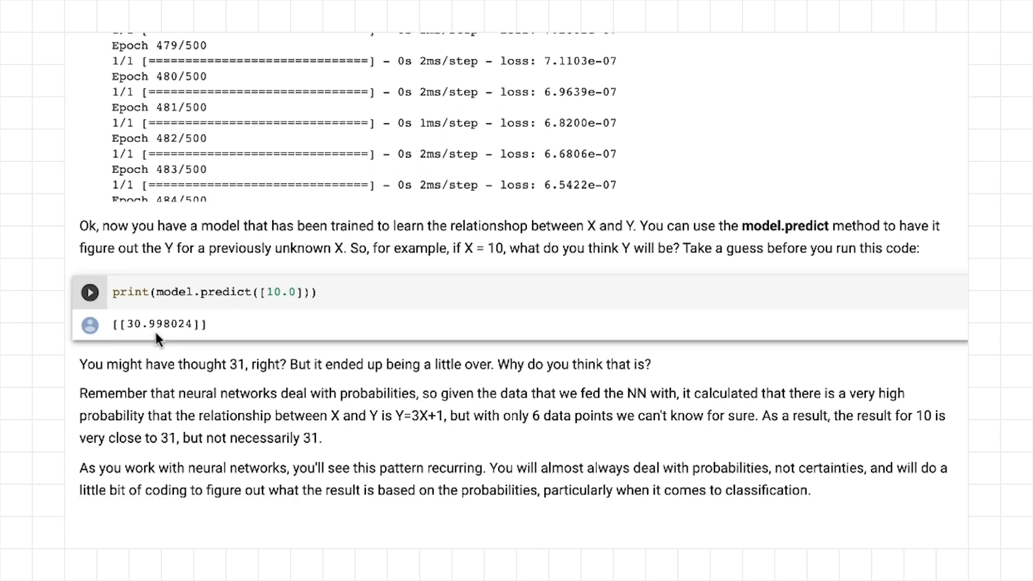
{"action": "mouse_move", "coordinate": [210, 412]}
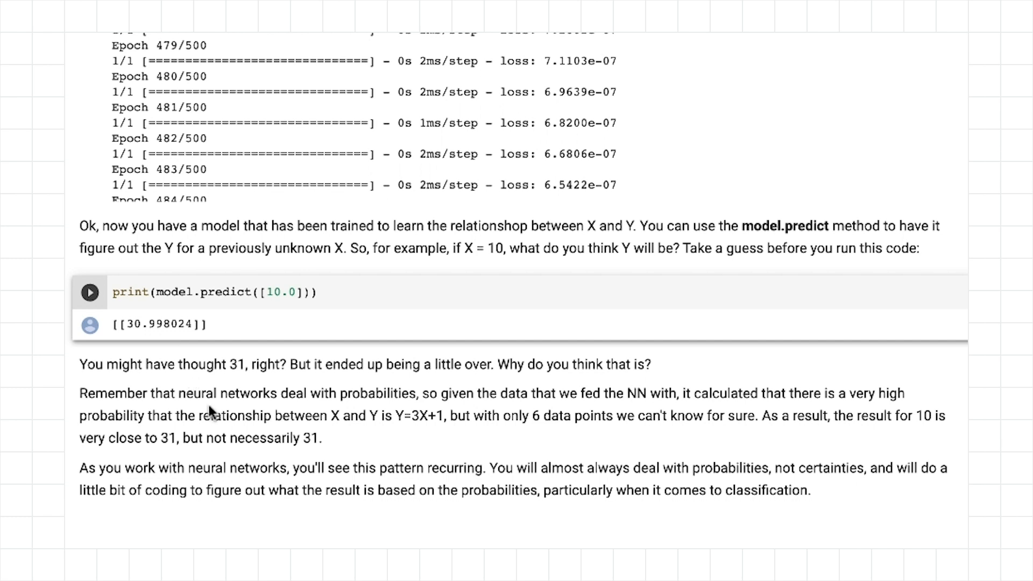
{"action": "mouse_move", "coordinate": [439, 434]}
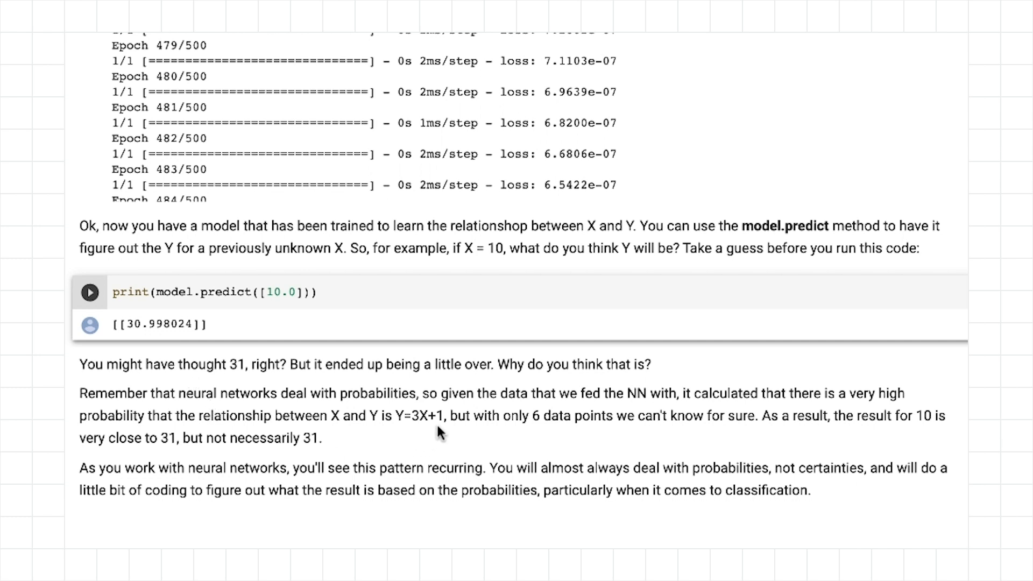
{"action": "mouse_move", "coordinate": [441, 433]}
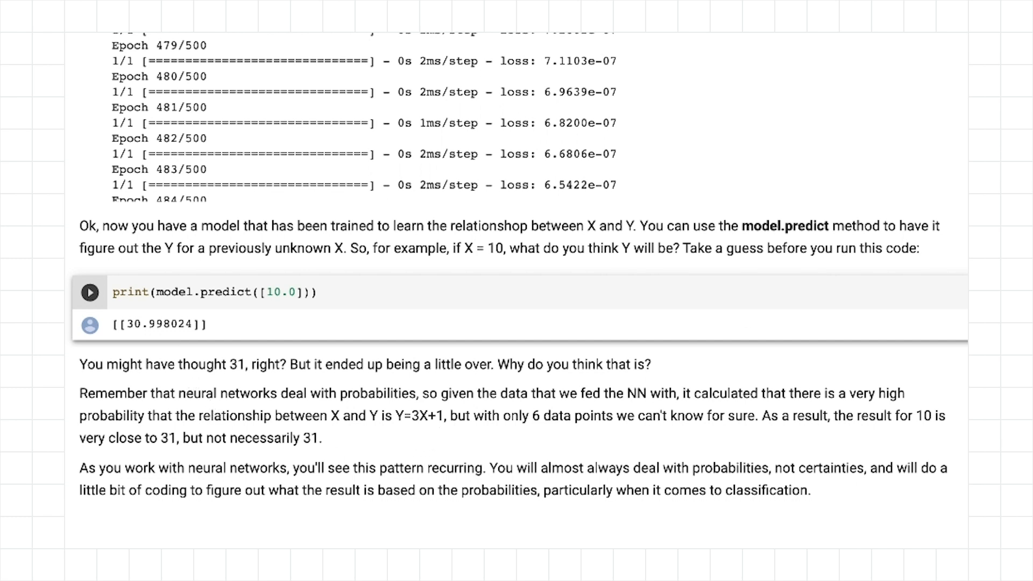
{"action": "scroll", "scroll_direction": "up", "scroll_amount": 3}
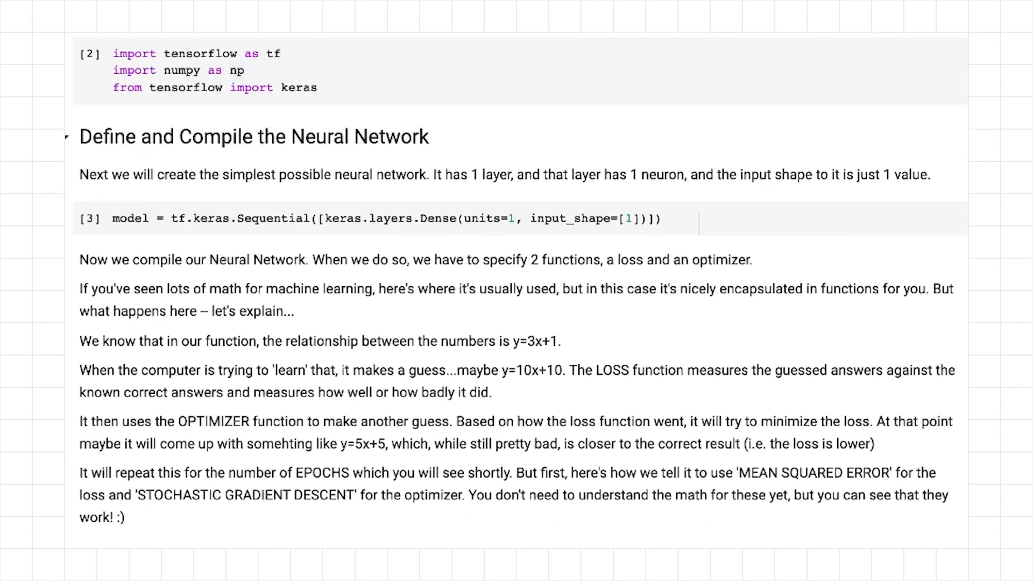
{"action": "scroll", "scroll_direction": "down", "scroll_amount": 3}
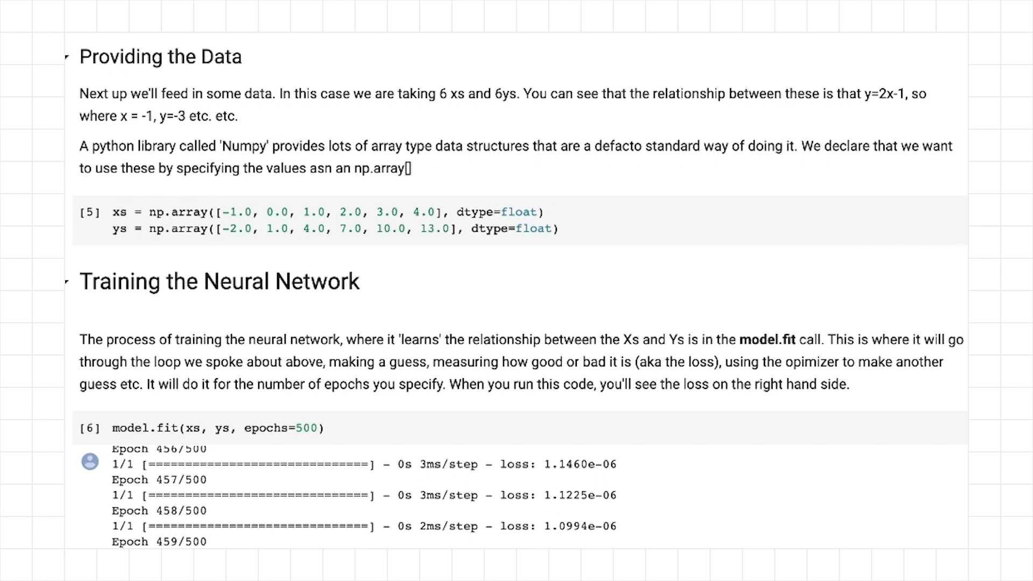
{"action": "scroll", "scroll_direction": "down", "scroll_amount": 3}
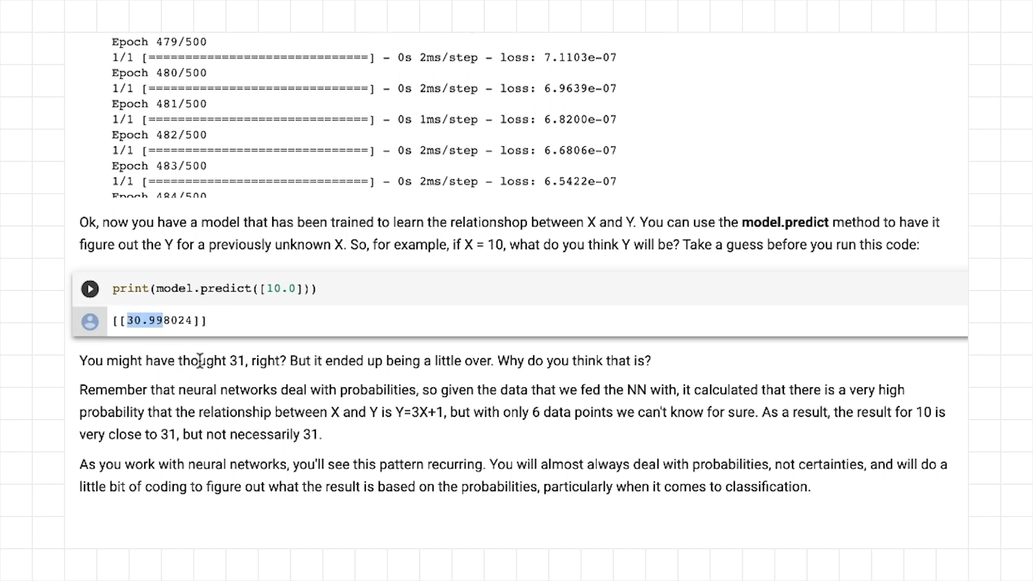
{"action": "mouse_move", "coordinate": [201, 360]}
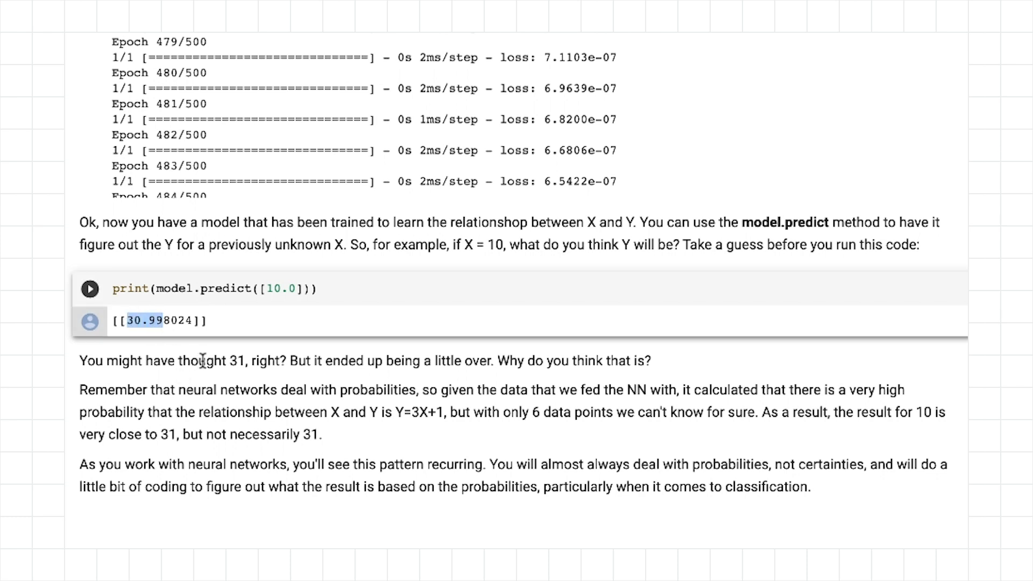